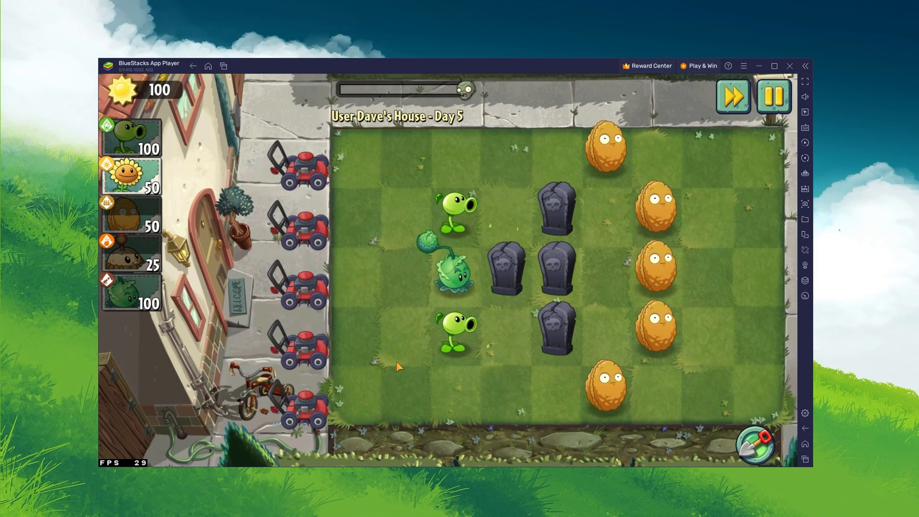
- Download the BlueStacks 5 installer from bluestacks.com and run the downloaded .exe
{"action": "left_click", "coordinate": [351, 147]}
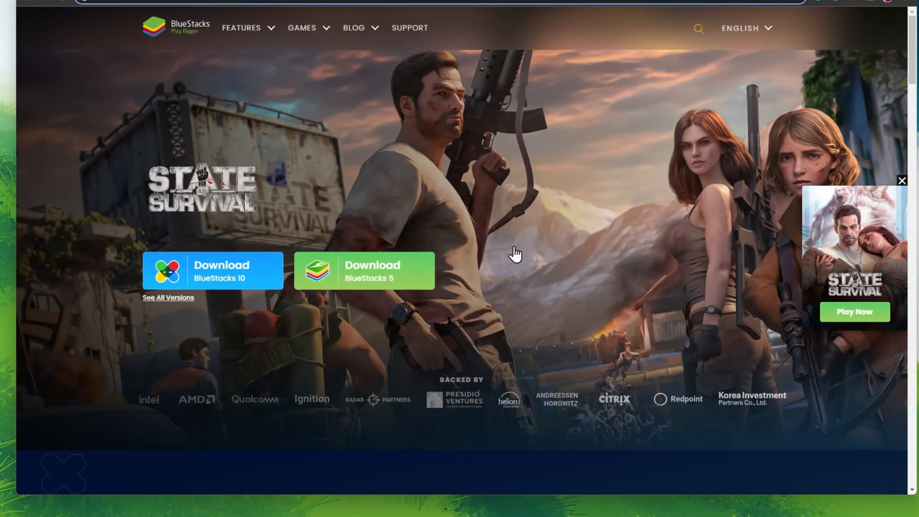
{"action": "mouse_move", "coordinate": [516, 253]}
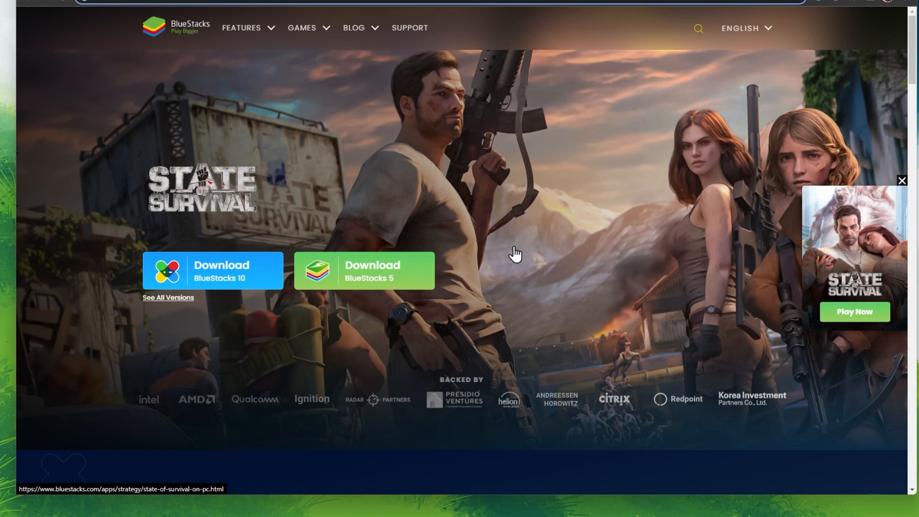
{"action": "mouse_move", "coordinate": [823, 227]}
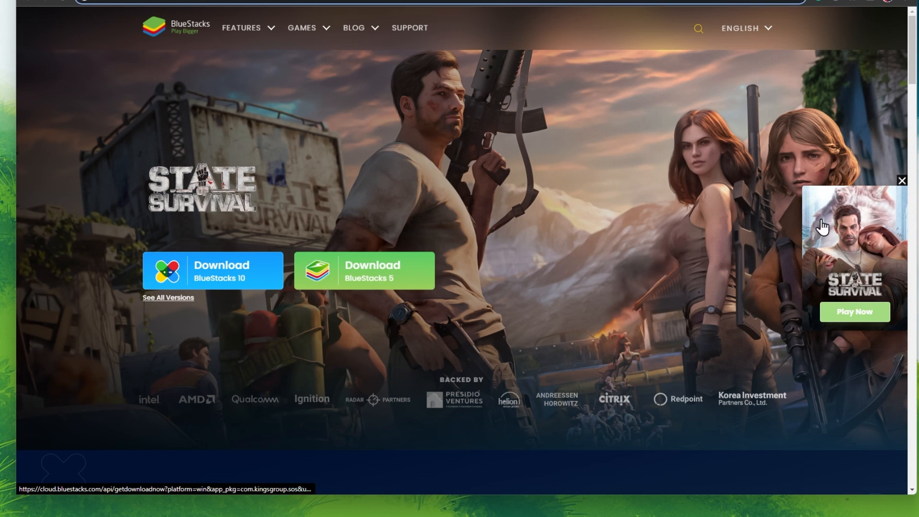
{"action": "left_click", "coordinate": [901, 180]}
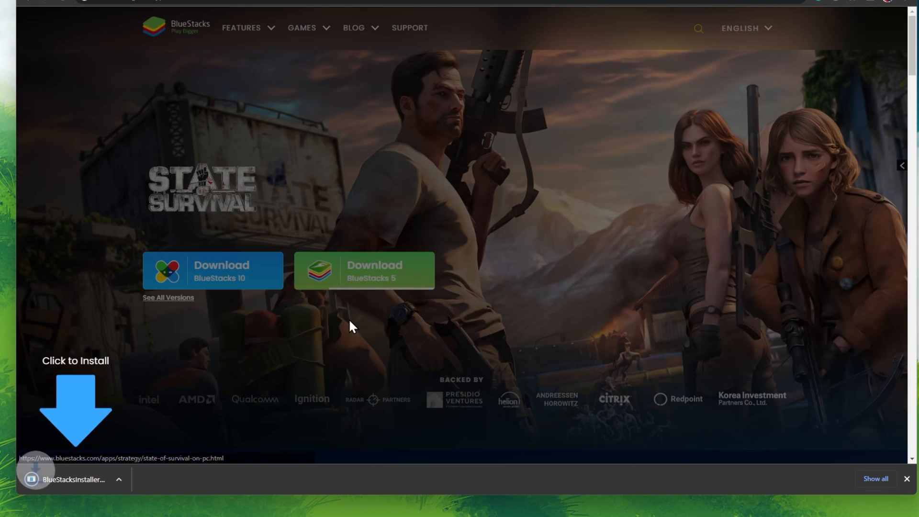
{"action": "left_click", "coordinate": [364, 270]}
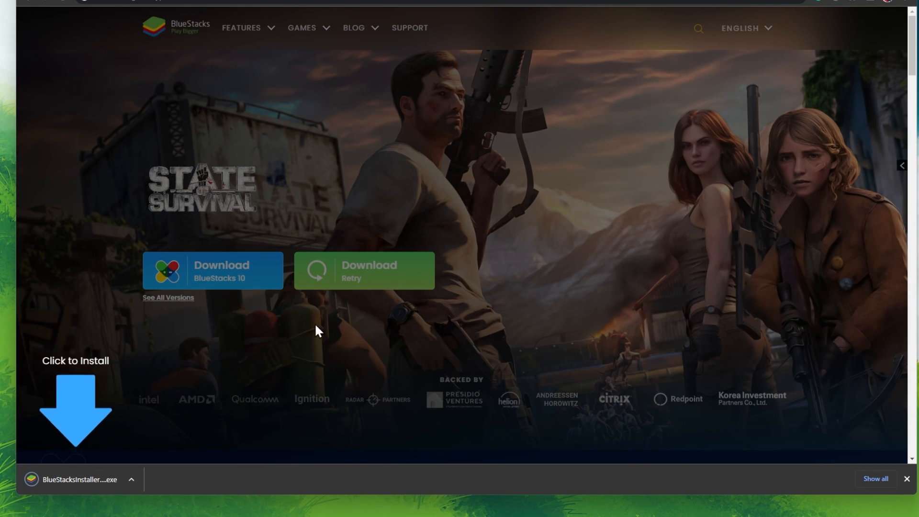
{"action": "left_click", "coordinate": [131, 478]}
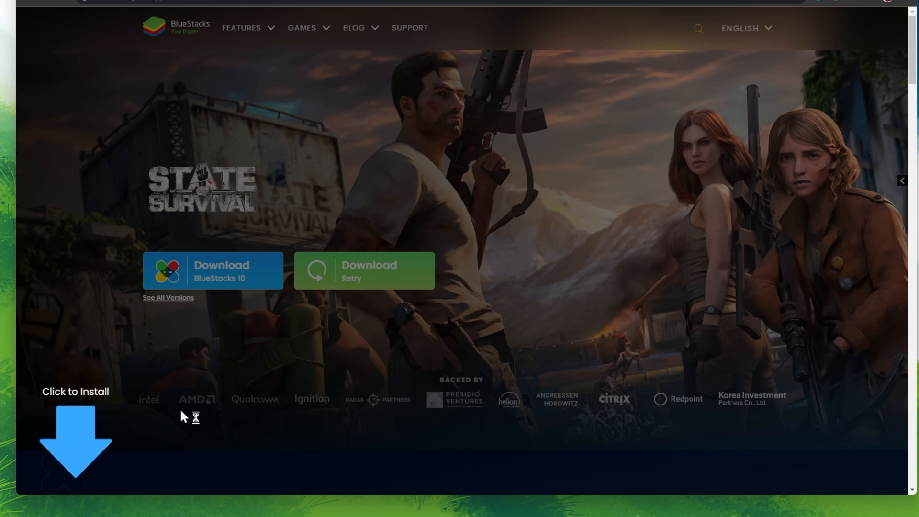
{"action": "mouse_move", "coordinate": [420, 322]}
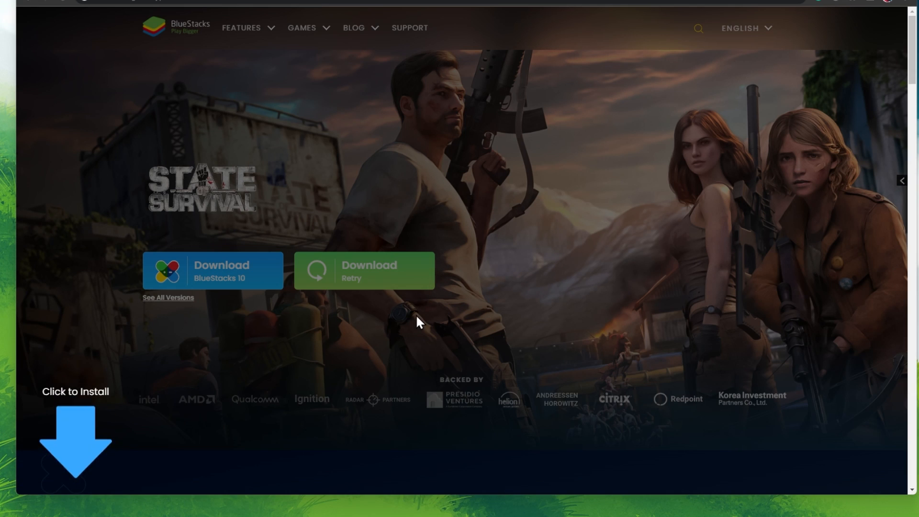
{"action": "left_click", "coordinate": [363, 270]}
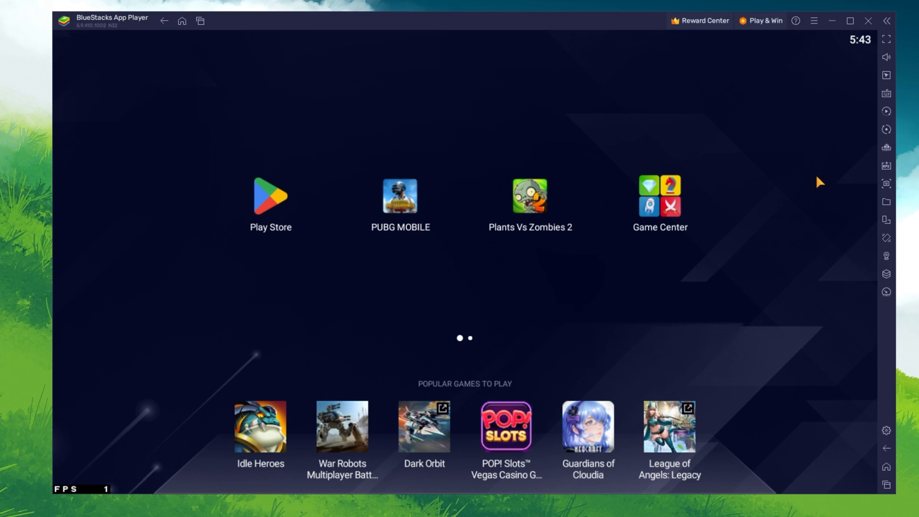
{"action": "mouse_move", "coordinate": [332, 266]}
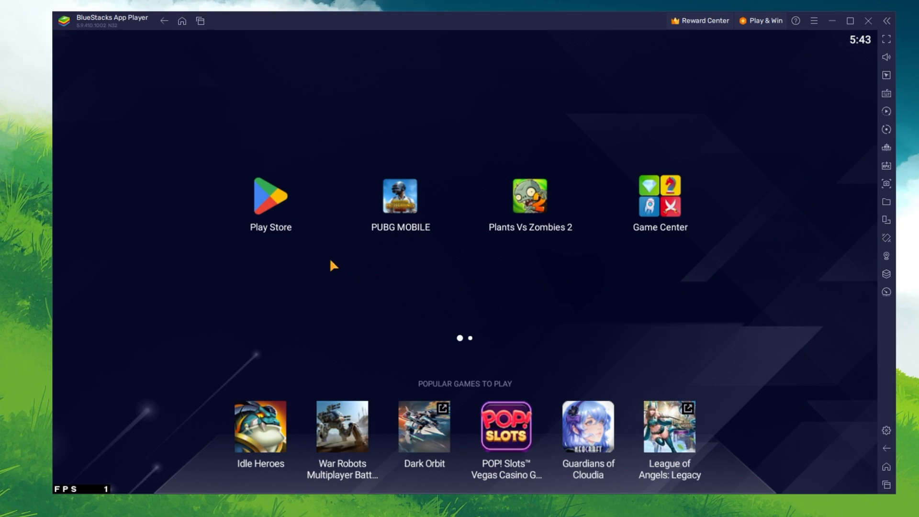
{"action": "left_click", "coordinate": [270, 196]}
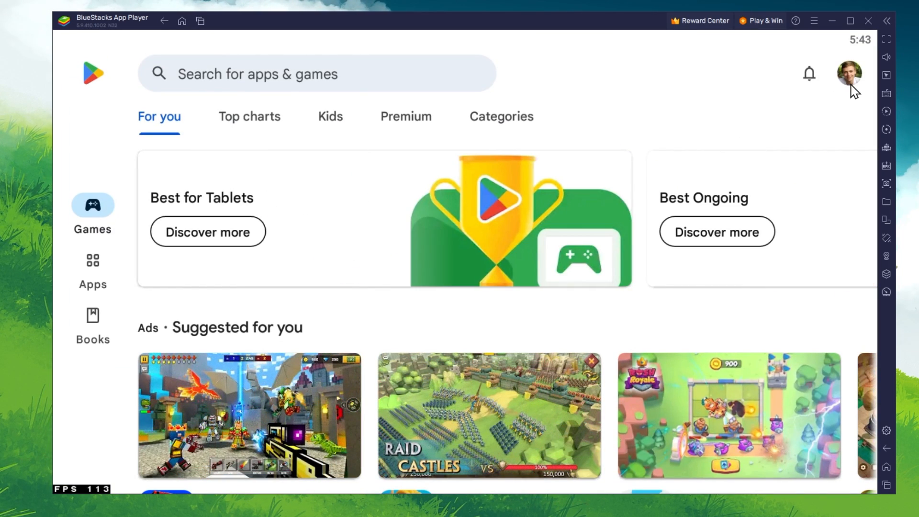
{"action": "mouse_move", "coordinate": [506, 95]}
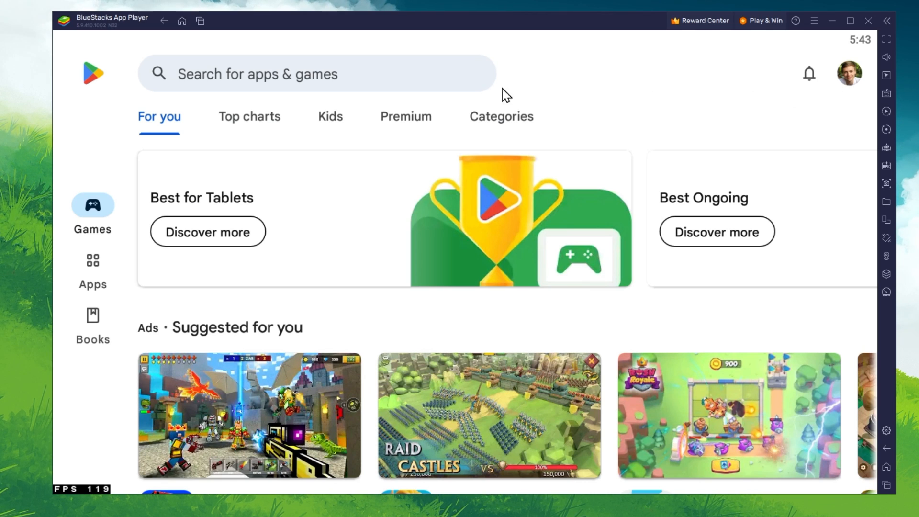
{"action": "type", "text": "plants vs zombies 2"}
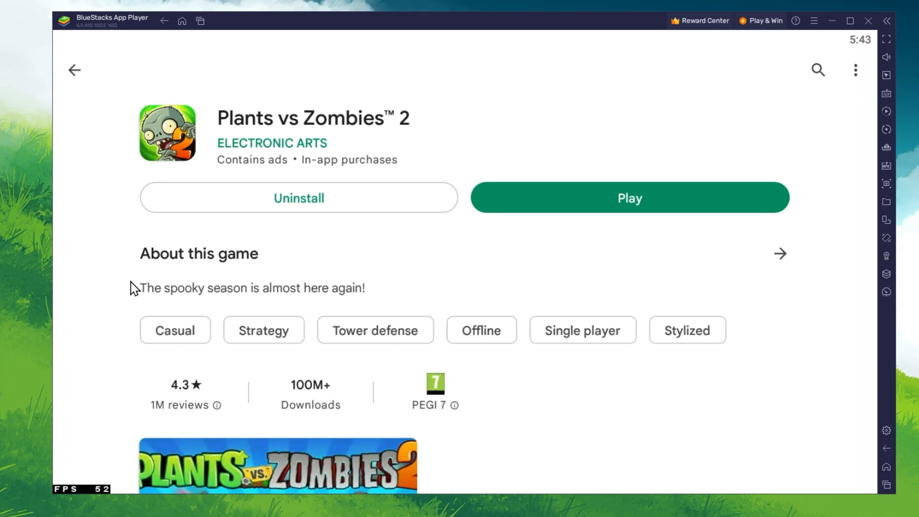
{"action": "scroll", "scroll_direction": "down", "scroll_amount": 3}
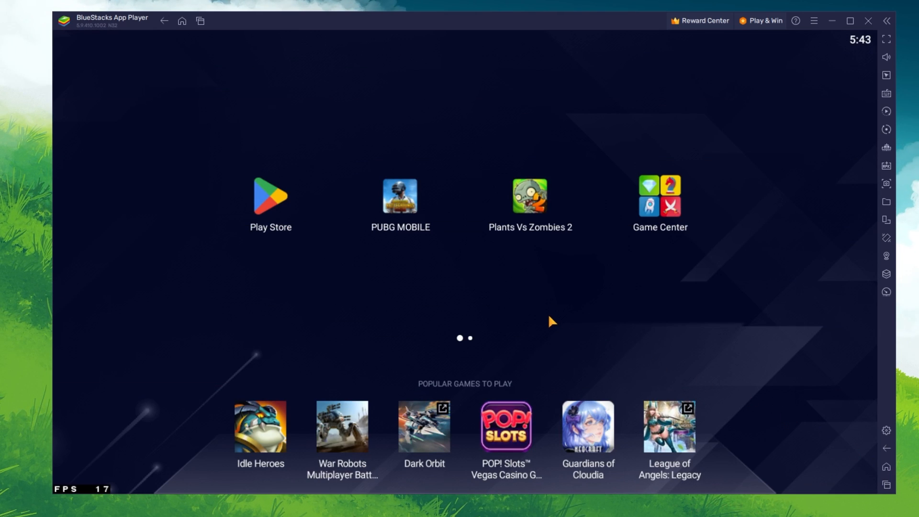
{"action": "mouse_move", "coordinate": [872, 430]}
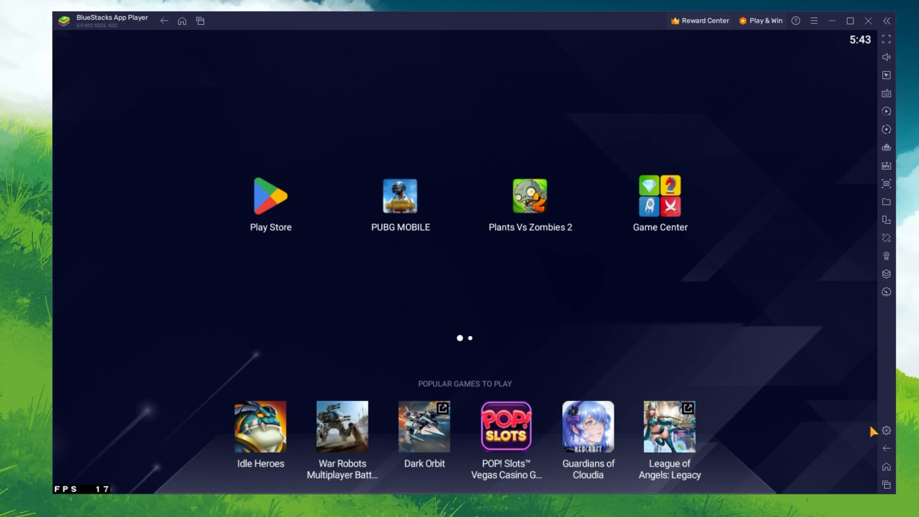
{"action": "mouse_move", "coordinate": [885, 431]}
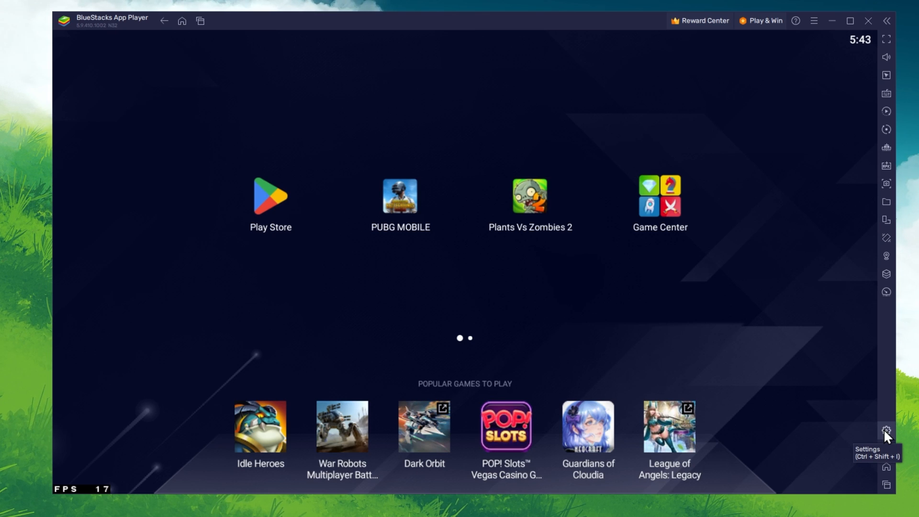
- In Performance settings, keep CPU High (4 Cores), memory High (4 GB) and Balanced mode
{"action": "left_click", "coordinate": [886, 431]}
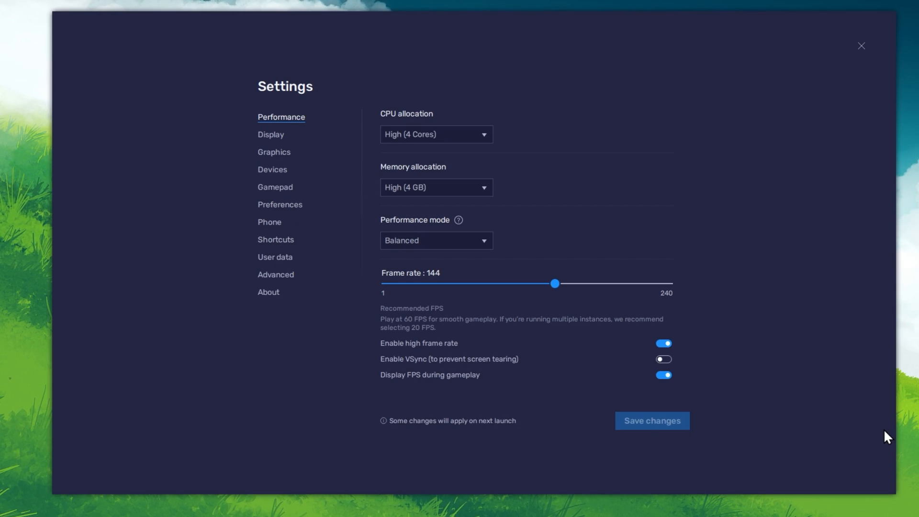
{"action": "mouse_move", "coordinate": [339, 135]}
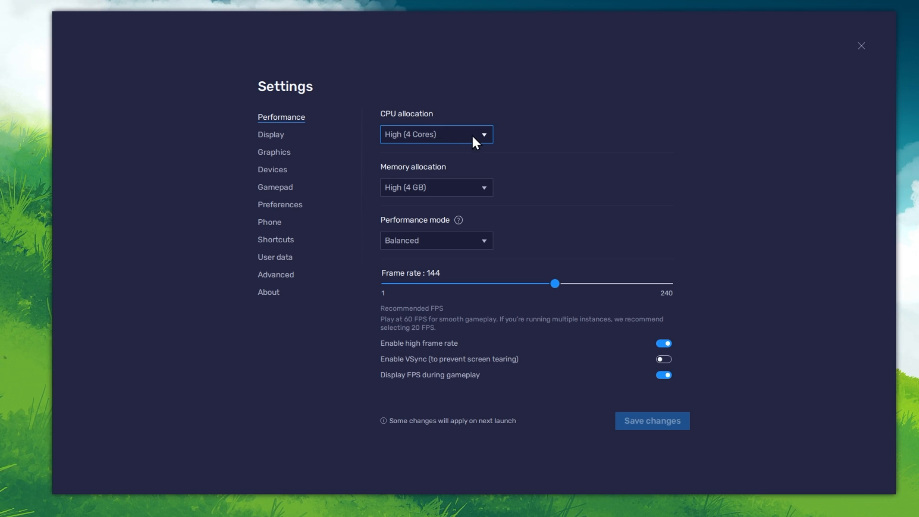
{"action": "left_click", "coordinate": [436, 134]}
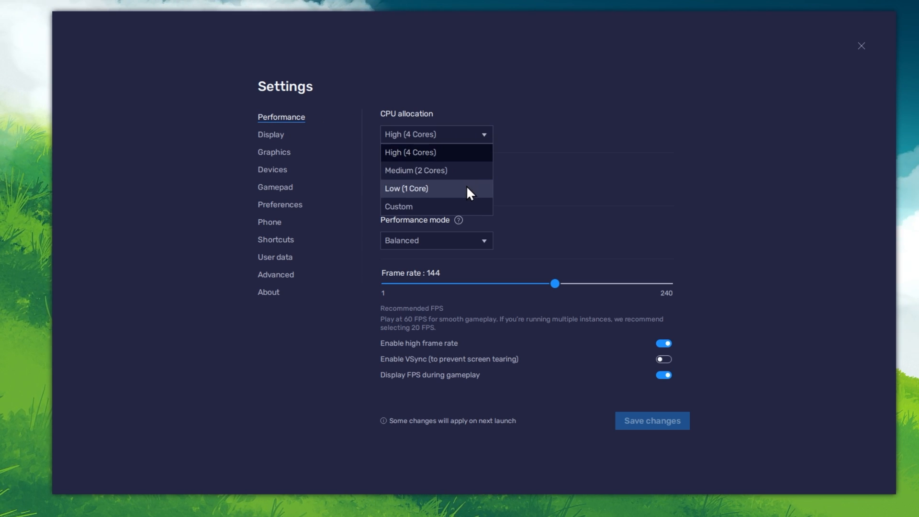
{"action": "left_click", "coordinate": [410, 153]}
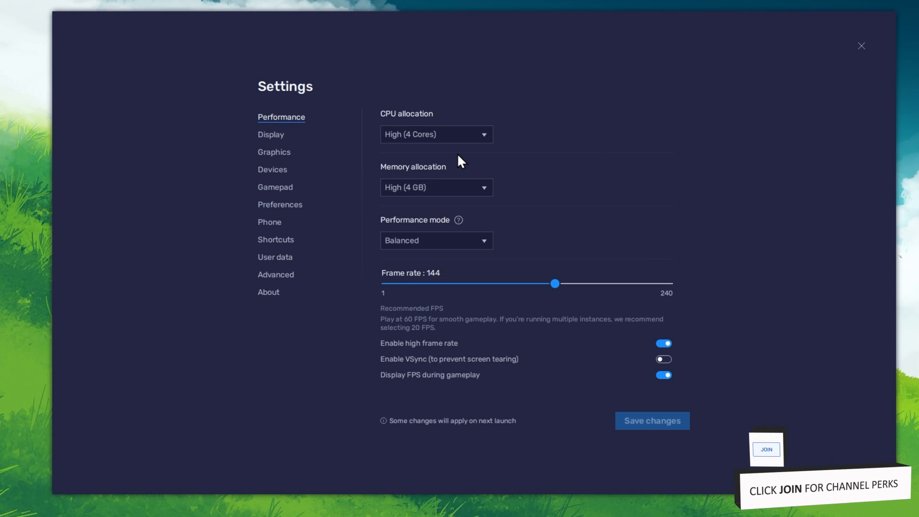
{"action": "left_click", "coordinate": [436, 187]}
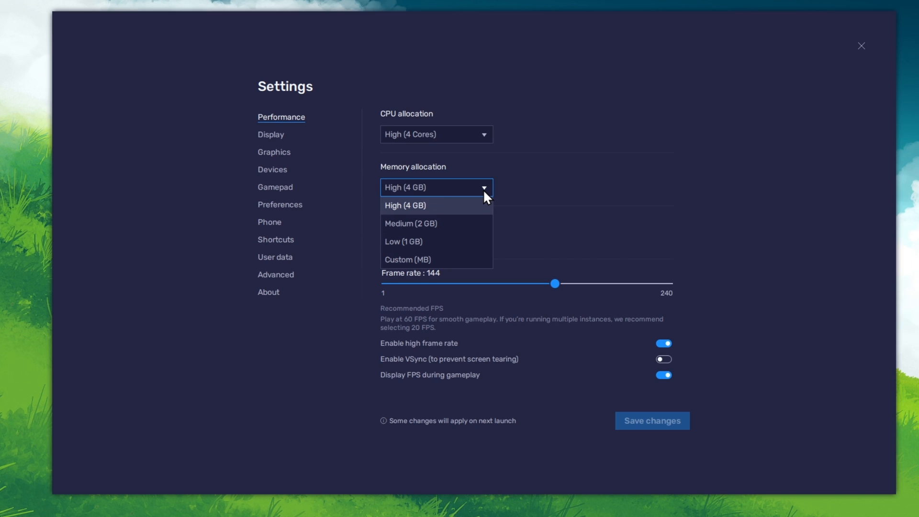
{"action": "mouse_move", "coordinate": [457, 207]}
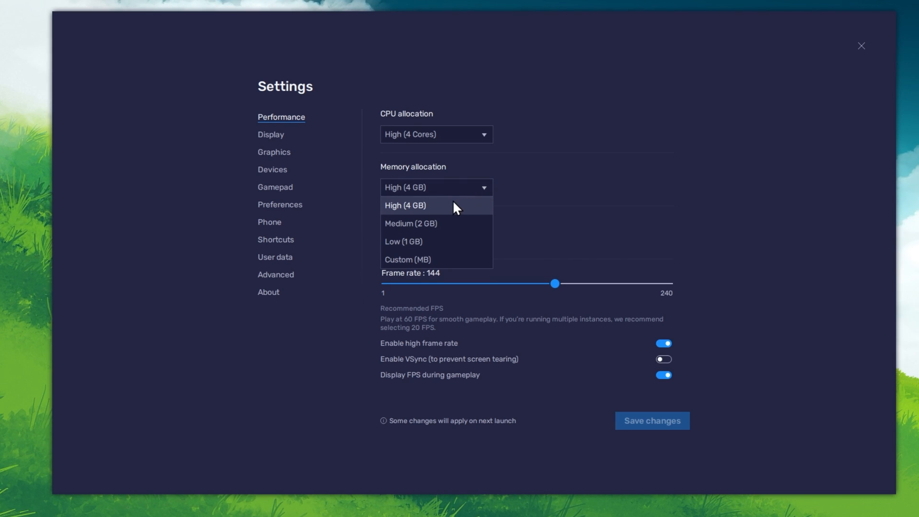
{"action": "mouse_move", "coordinate": [425, 241]}
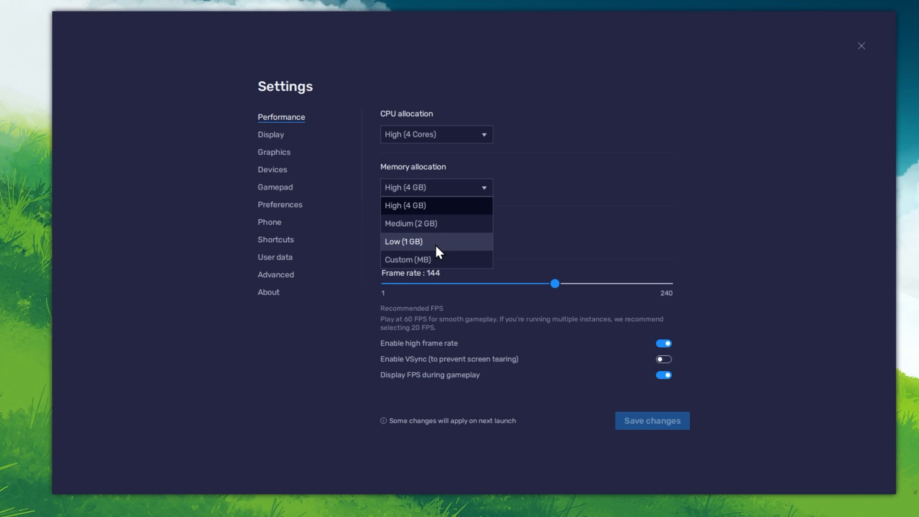
{"action": "left_click", "coordinate": [404, 206]}
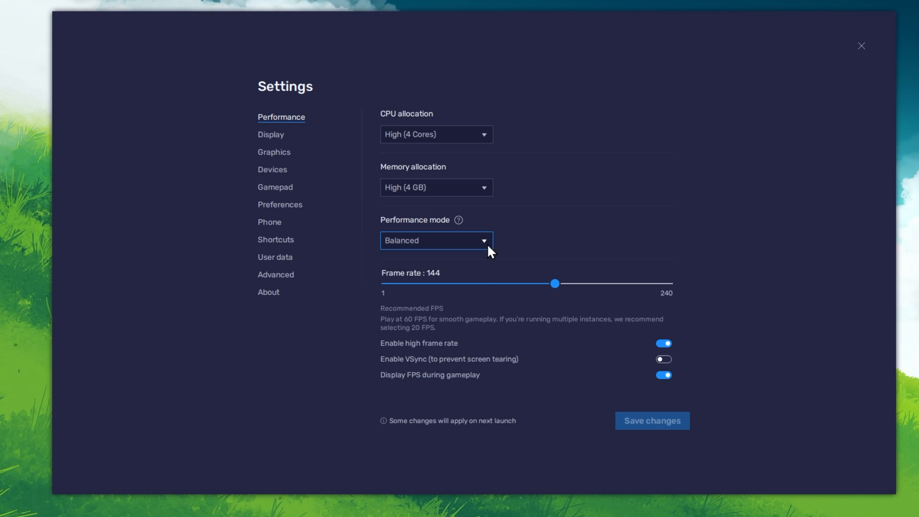
{"action": "left_click", "coordinate": [436, 241]}
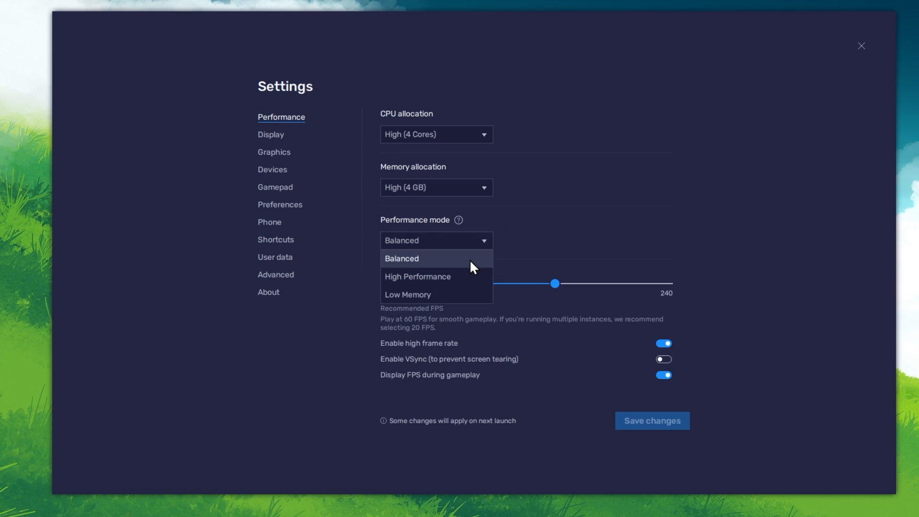
{"action": "left_click", "coordinate": [401, 258]}
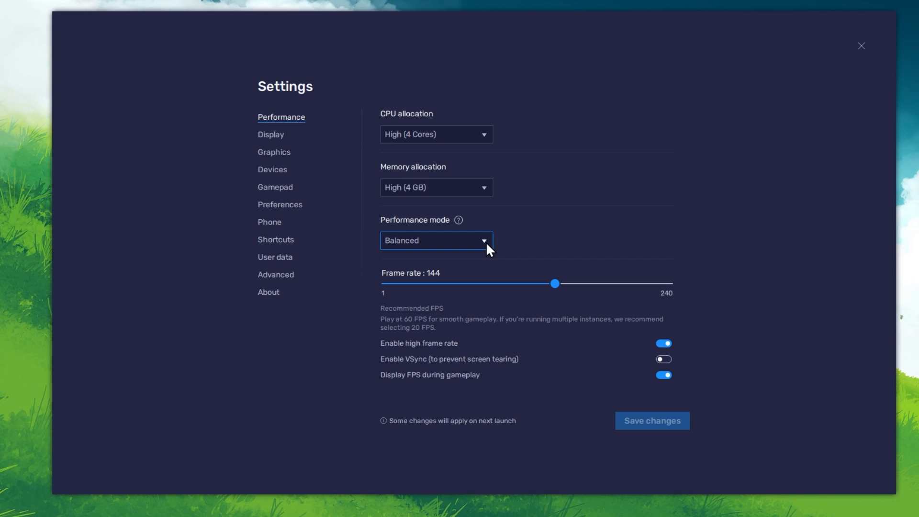
{"action": "mouse_move", "coordinate": [663, 343]}
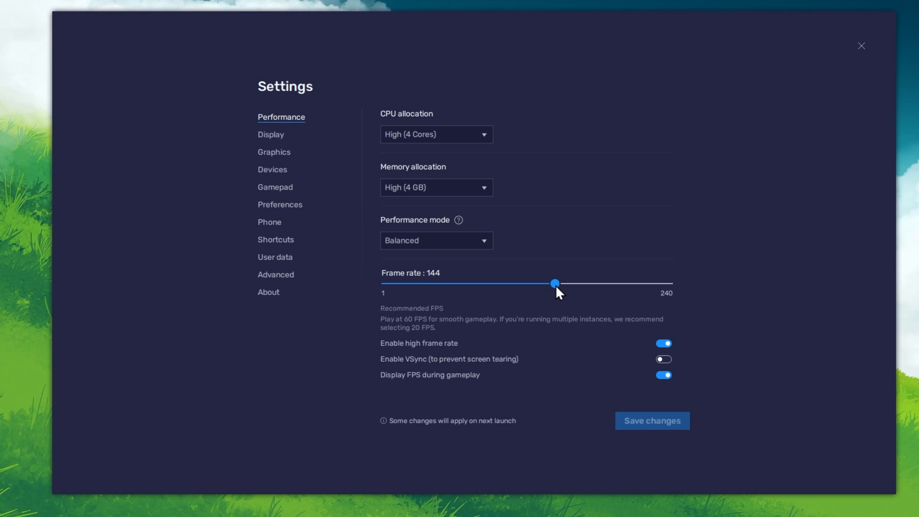
{"action": "mouse_move", "coordinate": [55, 287]}
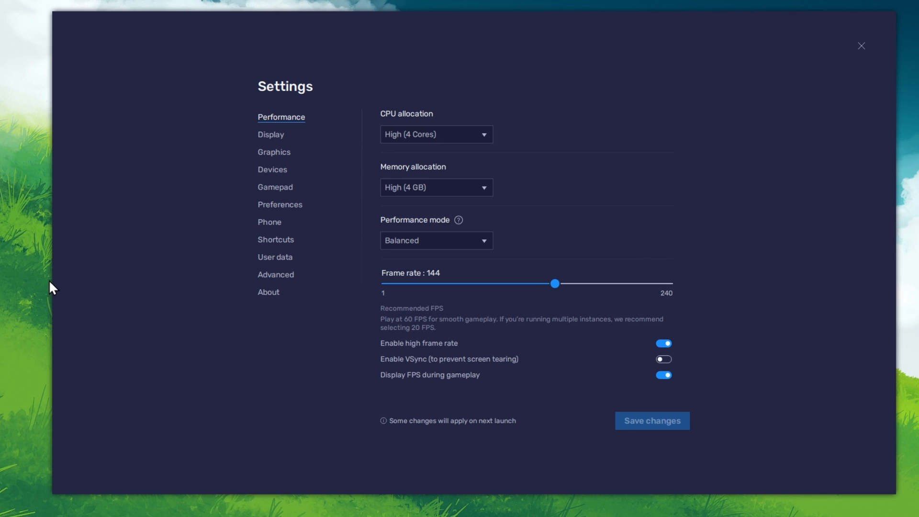
- Choose 119.97 Hz as the refresh rate in Windows advanced display settings
{"action": "right_click", "coordinate": [53, 287]}
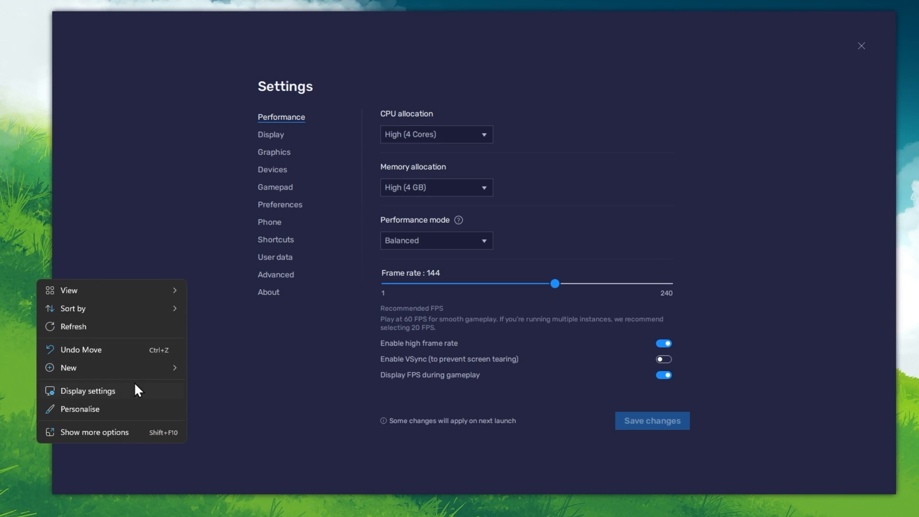
{"action": "left_click", "coordinate": [88, 390]}
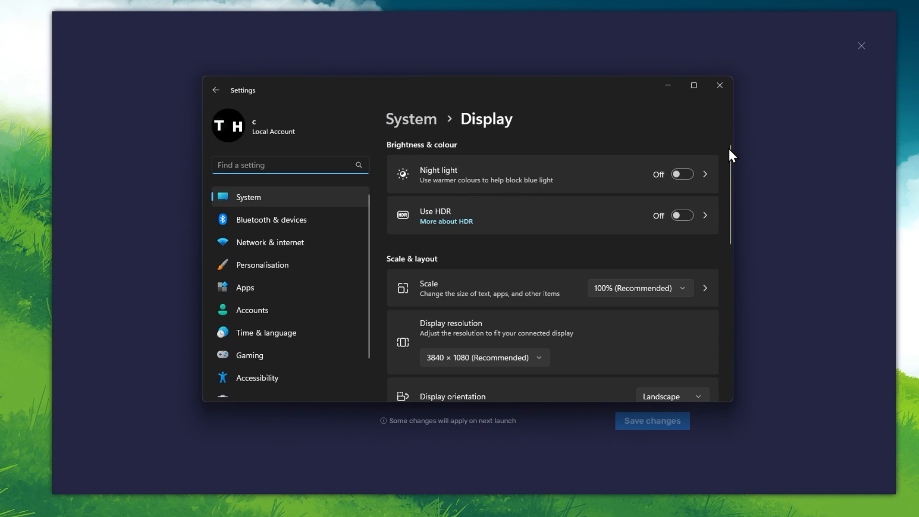
{"action": "scroll", "scroll_direction": "down", "scroll_amount": 3}
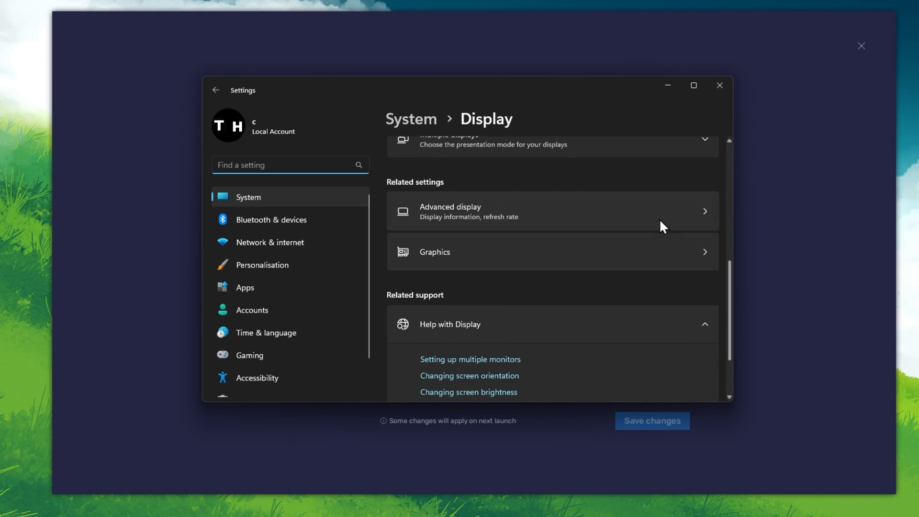
{"action": "left_click", "coordinate": [551, 211]}
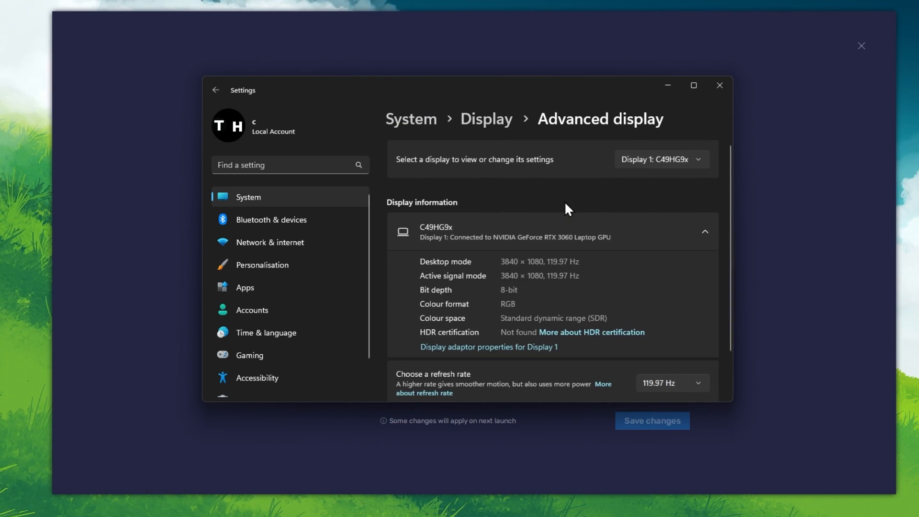
{"action": "scroll", "scroll_direction": "down", "scroll_amount": 3}
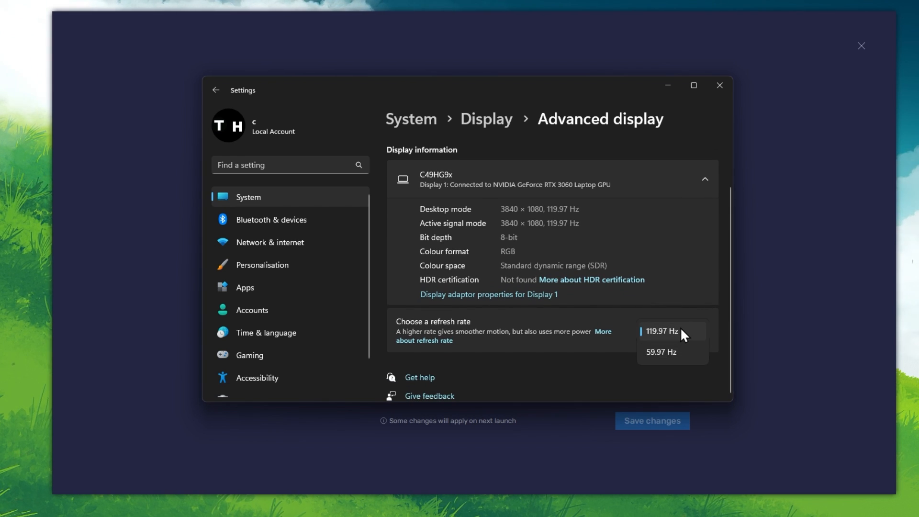
{"action": "left_click", "coordinate": [661, 331]}
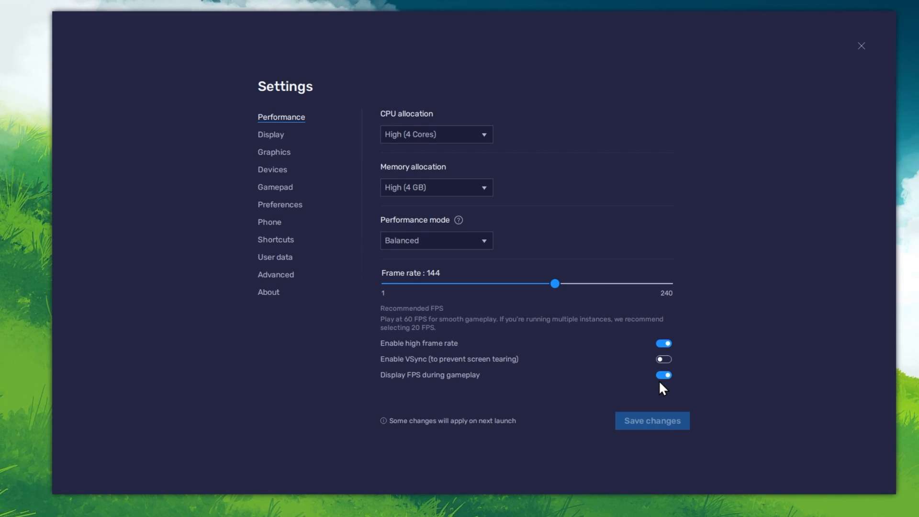
{"action": "mouse_move", "coordinate": [665, 387]}
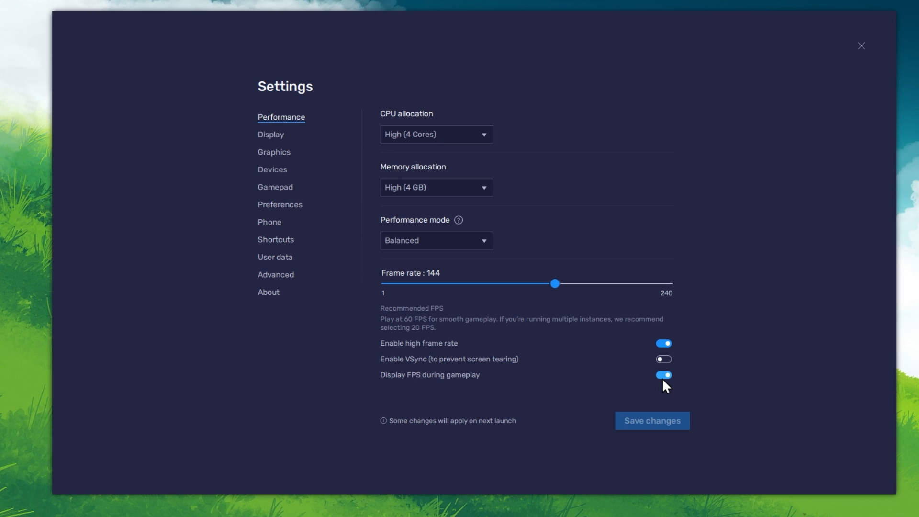
- Select 1920 x 1080 on the Display page and save the changes
{"action": "left_click", "coordinate": [270, 134]}
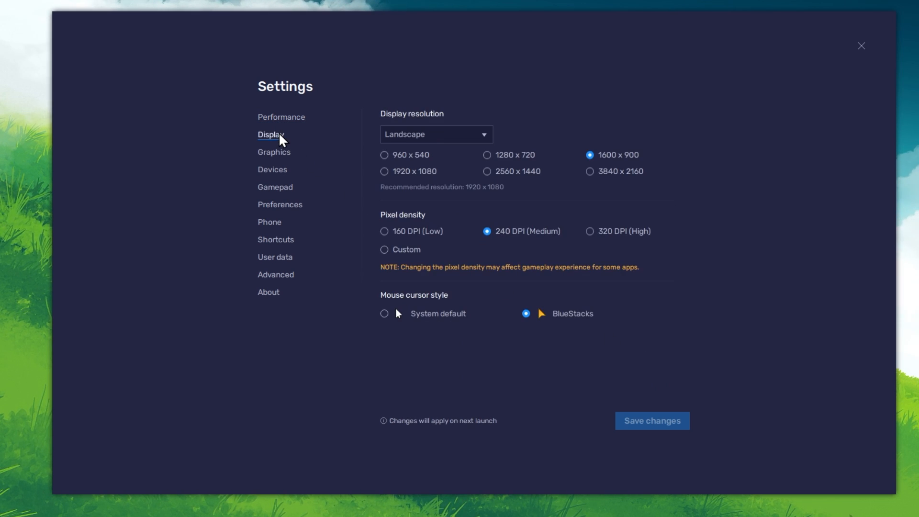
{"action": "left_click", "coordinate": [384, 172]}
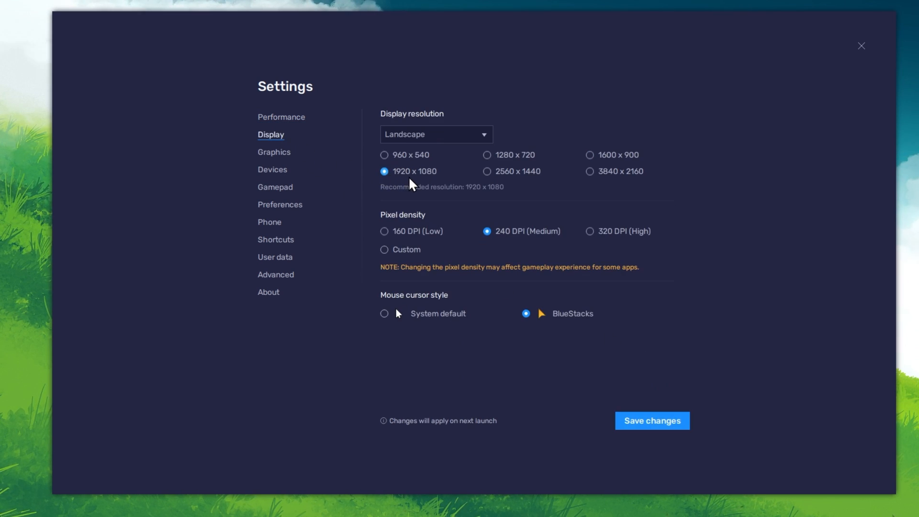
{"action": "mouse_move", "coordinate": [432, 185]}
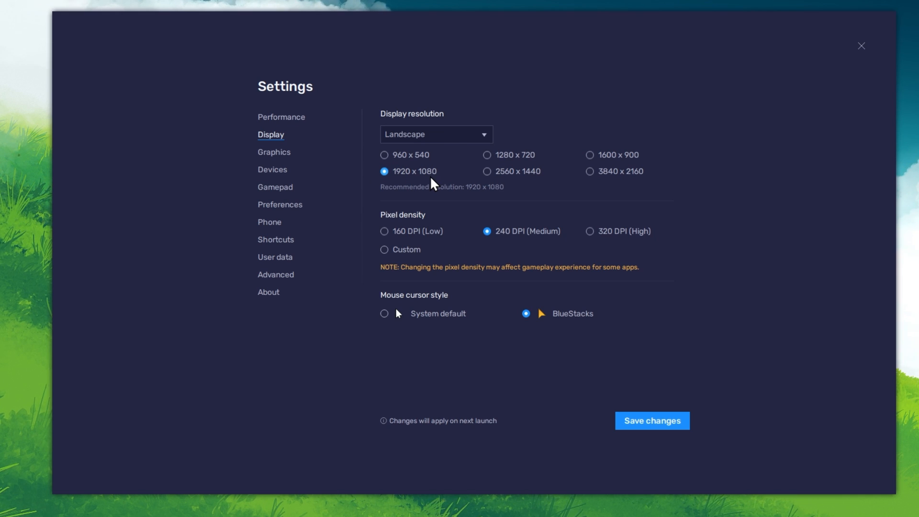
{"action": "left_click", "coordinate": [590, 155]}
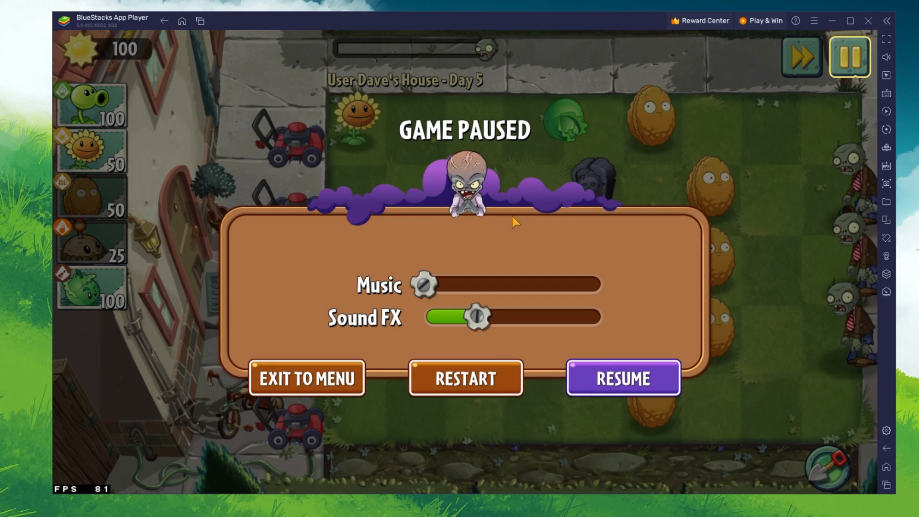
{"action": "mouse_move", "coordinate": [280, 386]}
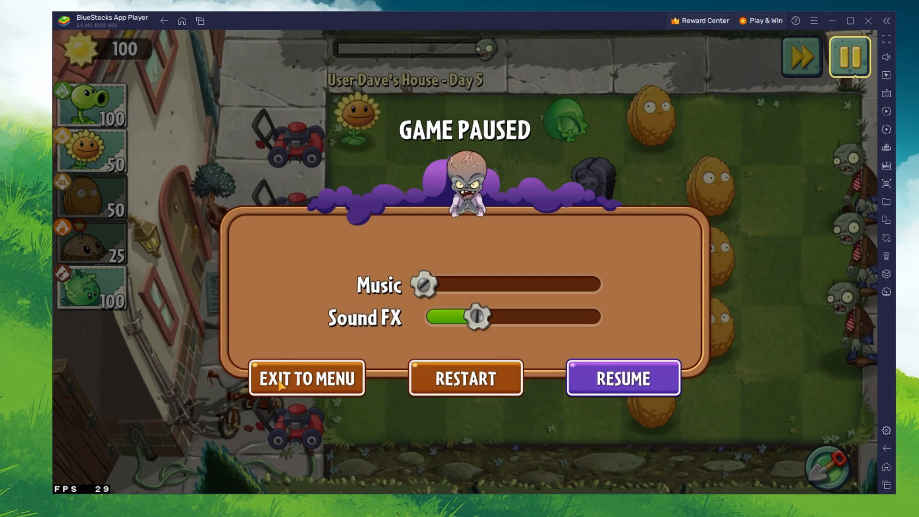
- Exit the paused level to the main menu, then open and close the game's settings
{"action": "left_click", "coordinate": [306, 377]}
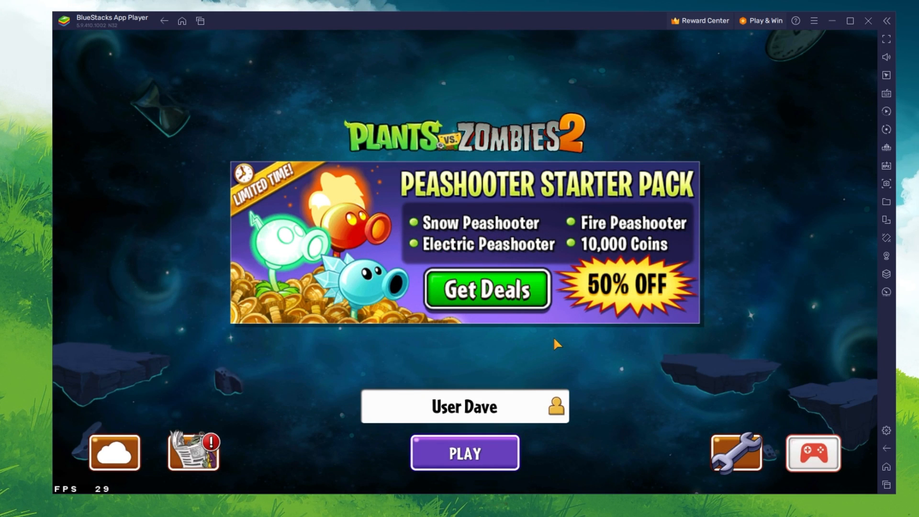
{"action": "left_click", "coordinate": [736, 452]}
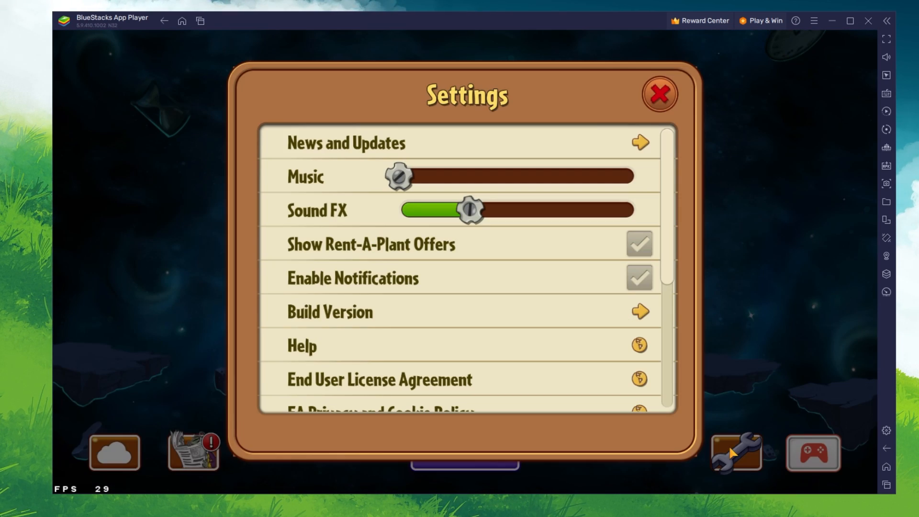
{"action": "scroll", "scroll_direction": "down", "scroll_amount": 3}
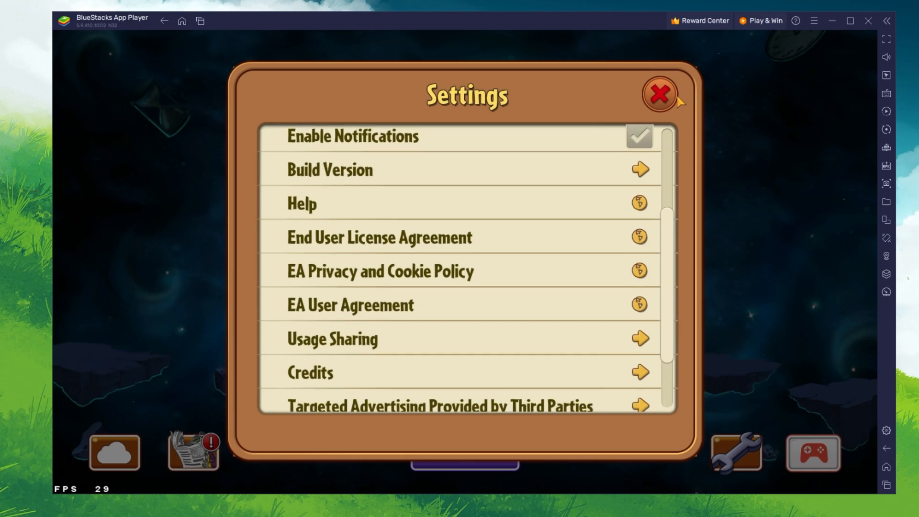
{"action": "left_click", "coordinate": [659, 95]}
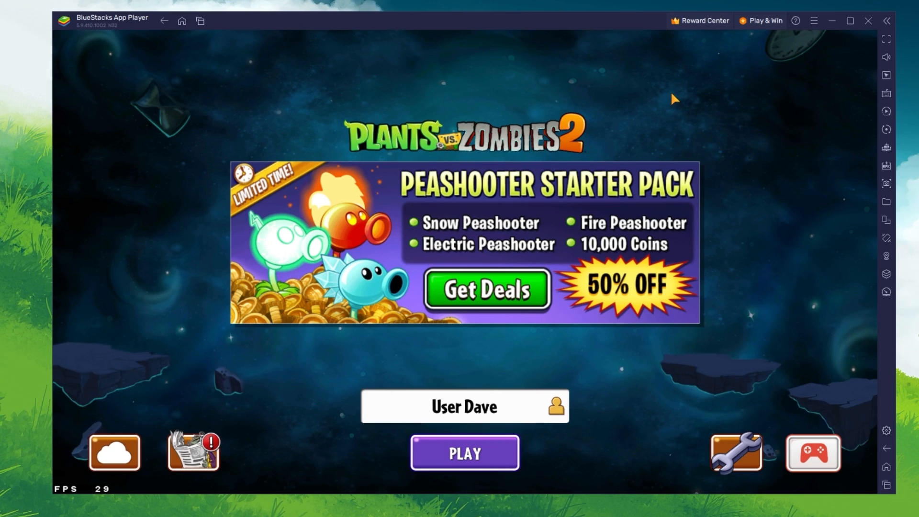
{"action": "mouse_move", "coordinate": [799, 432]}
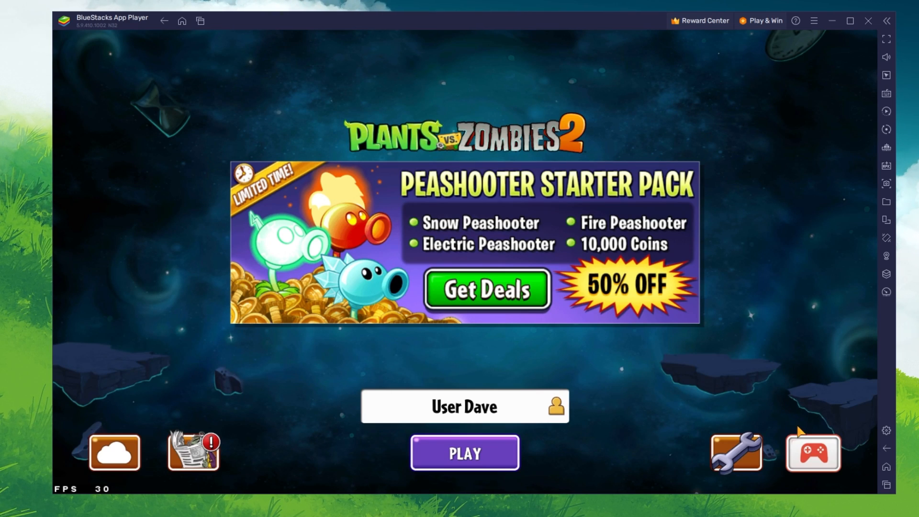
{"action": "mouse_move", "coordinate": [885, 94]}
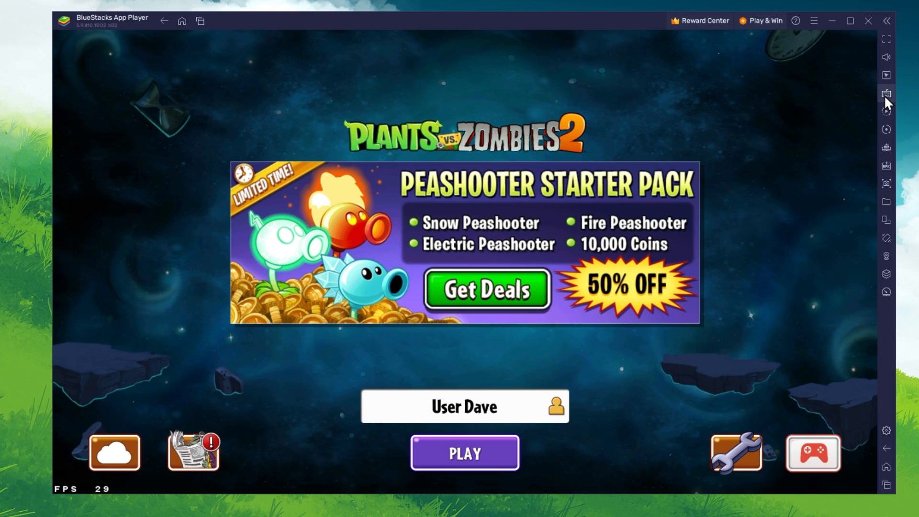
- Switch on On-screen controls in the Game controls panel, close it, and resume the level
{"action": "left_click", "coordinate": [885, 94]}
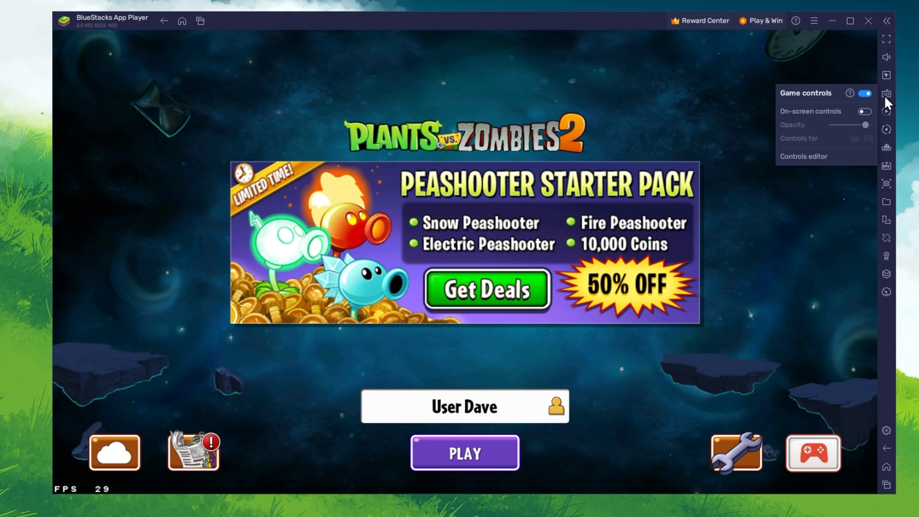
{"action": "left_click", "coordinate": [866, 111]}
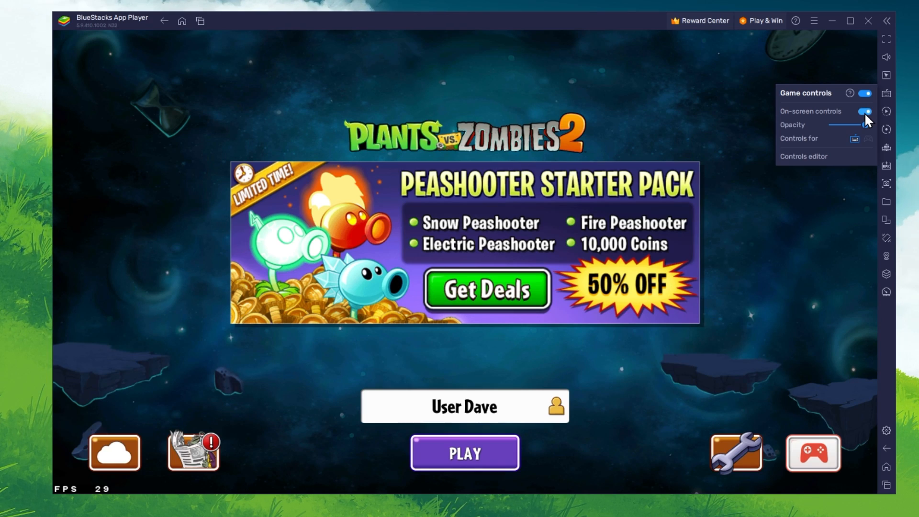
{"action": "left_click", "coordinate": [865, 111]}
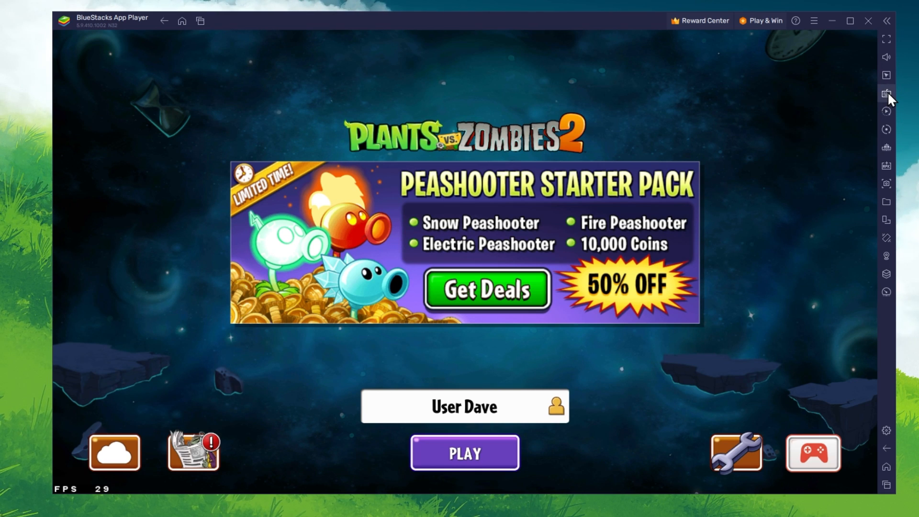
{"action": "left_click", "coordinate": [464, 452]}
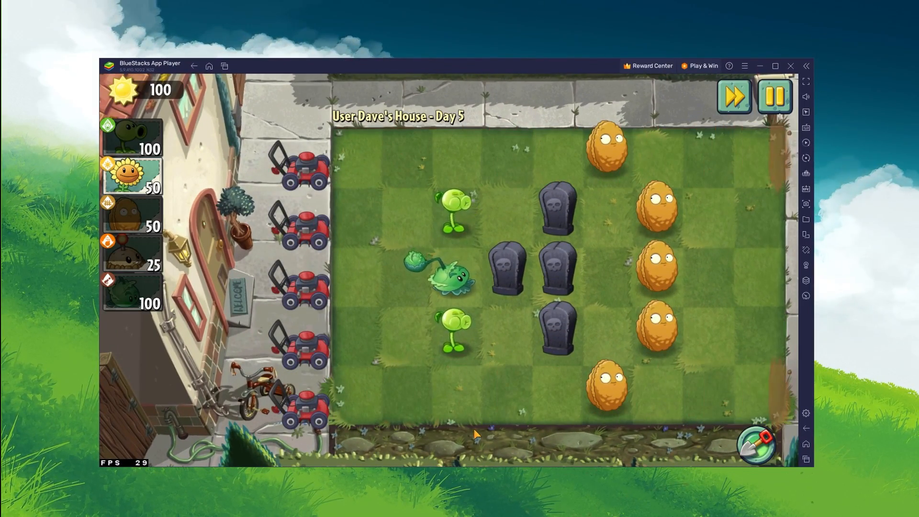
- Plant a sunflower on the first tile of the second lawn row
{"action": "left_click", "coordinate": [358, 211]}
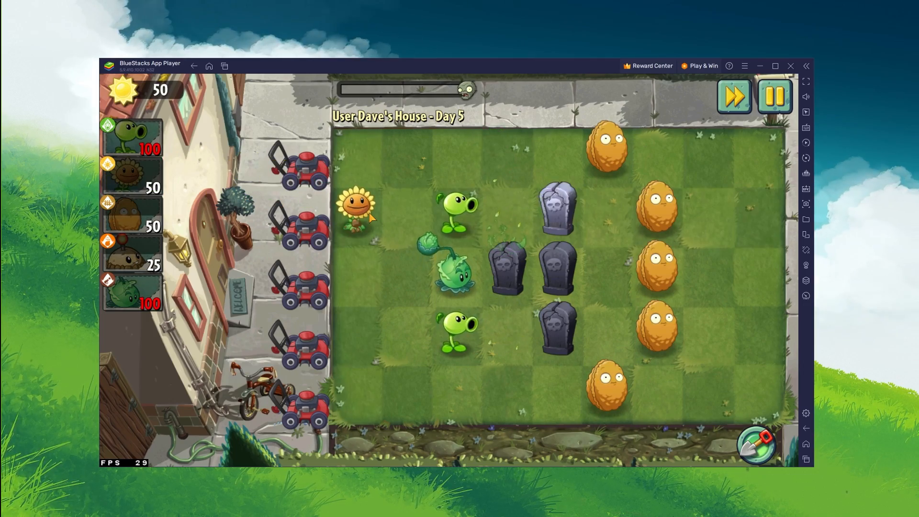